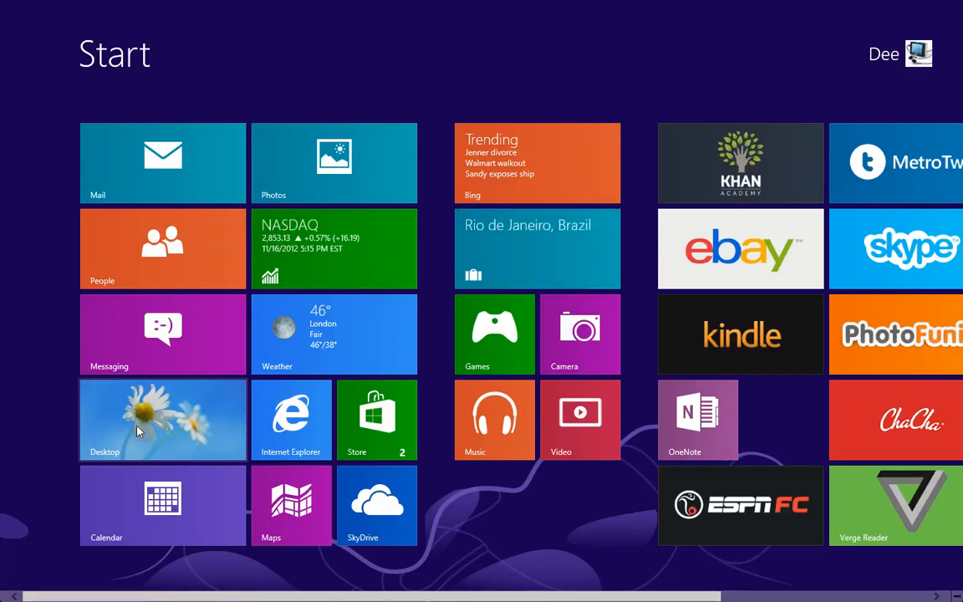
Leave the Start screen for the desktop using the Desktop tile
left_click(162, 420)
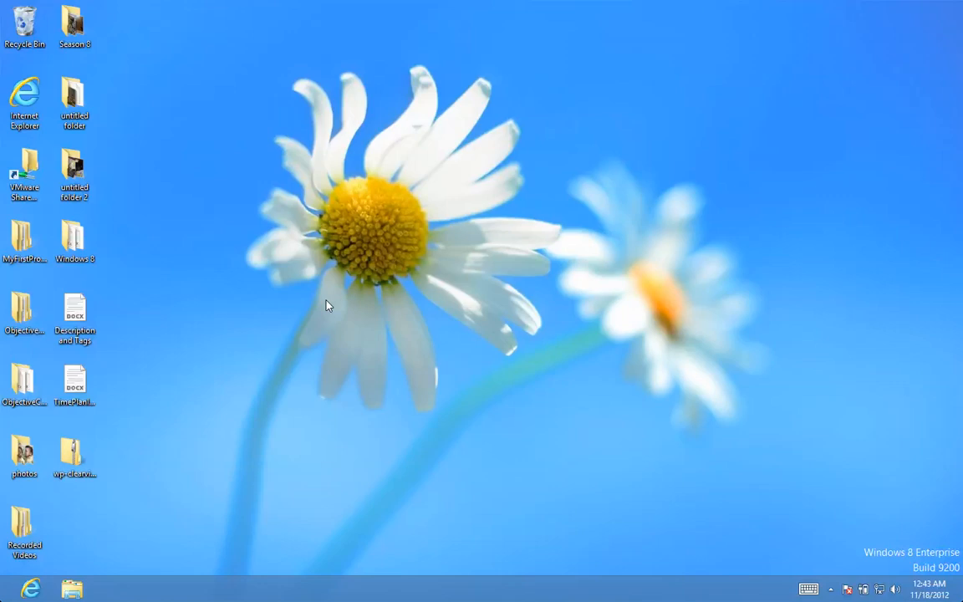
mouse_move(368, 219)
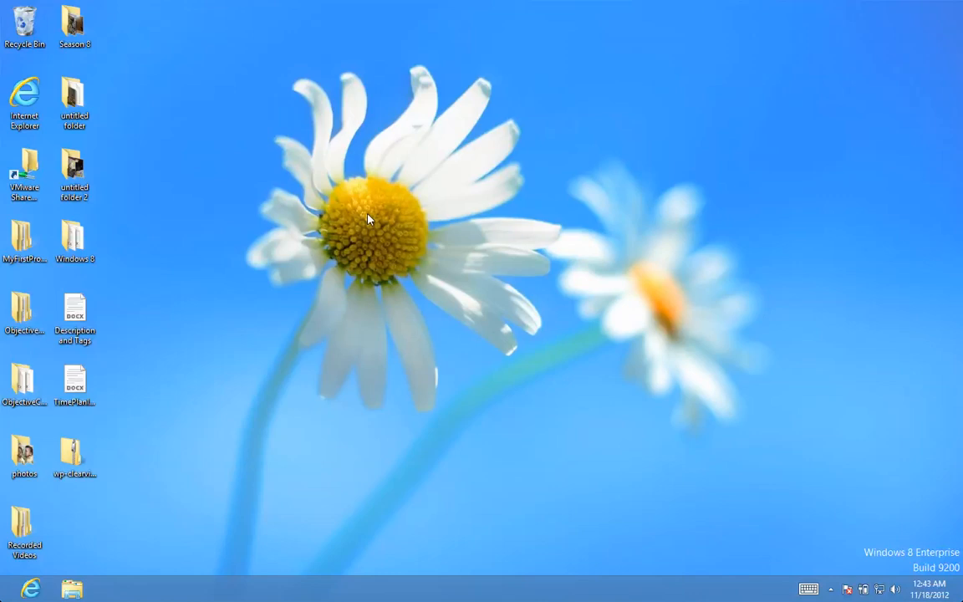
mouse_move(339, 309)
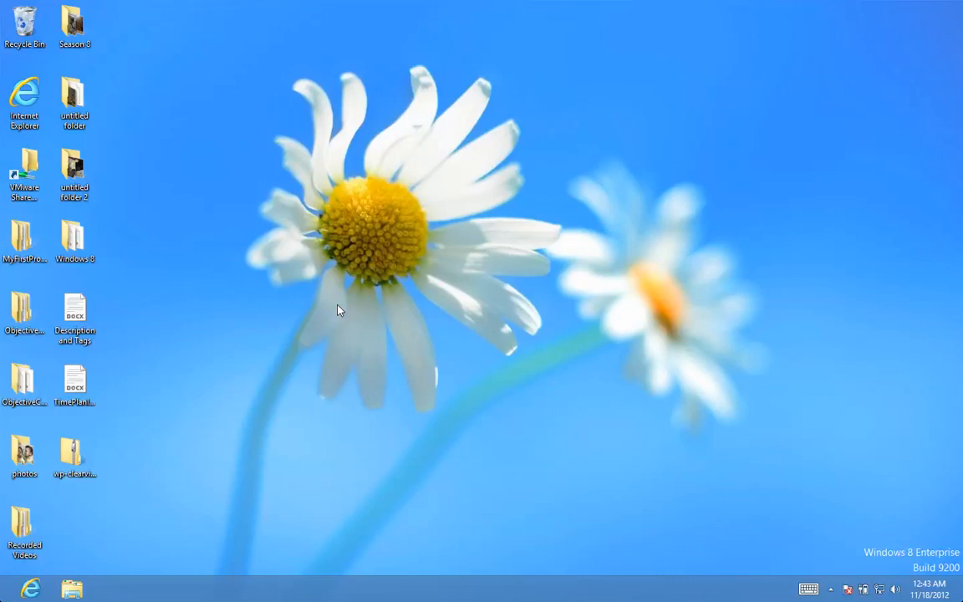
mouse_move(13, 589)
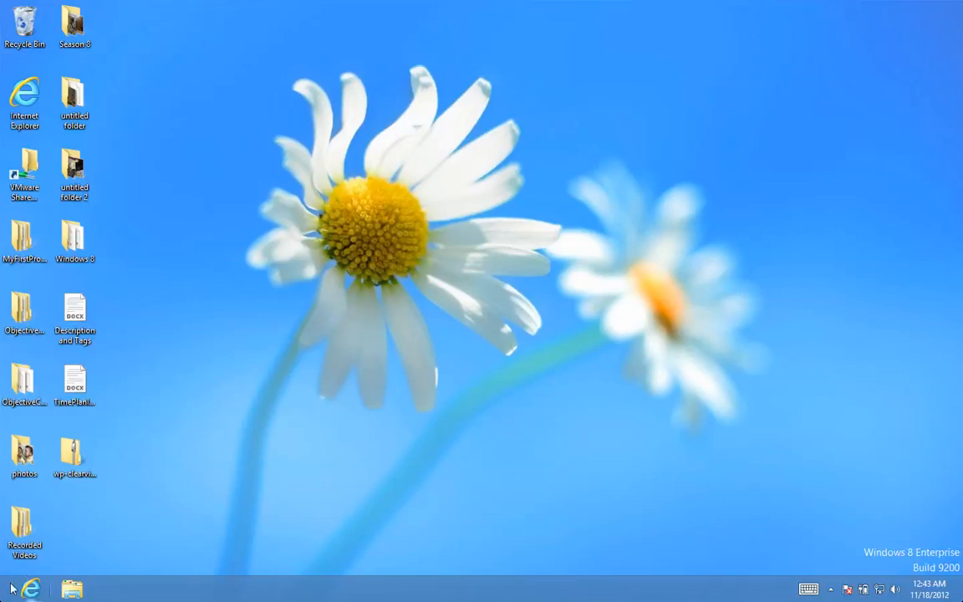
mouse_move(30, 589)
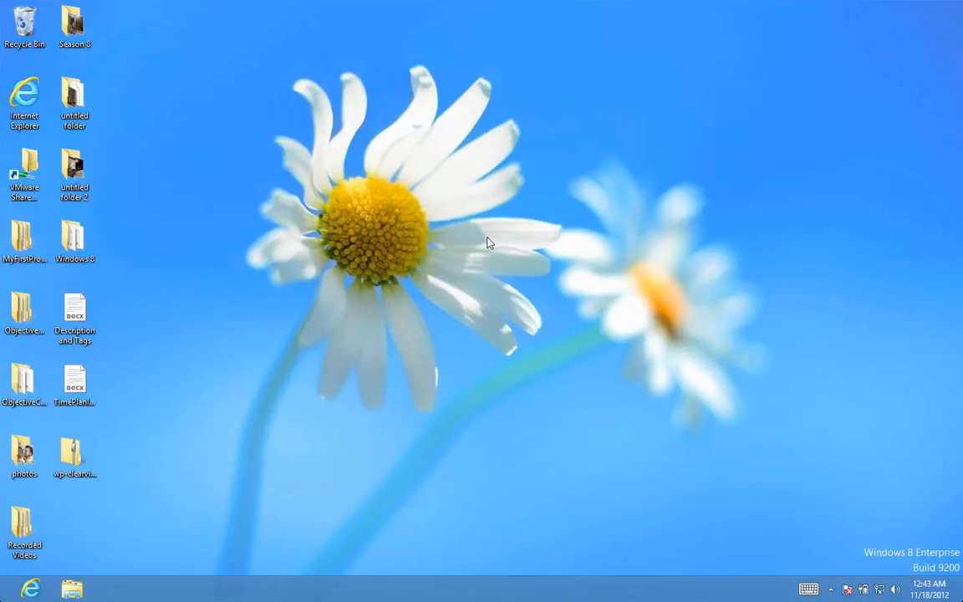
mouse_move(328, 390)
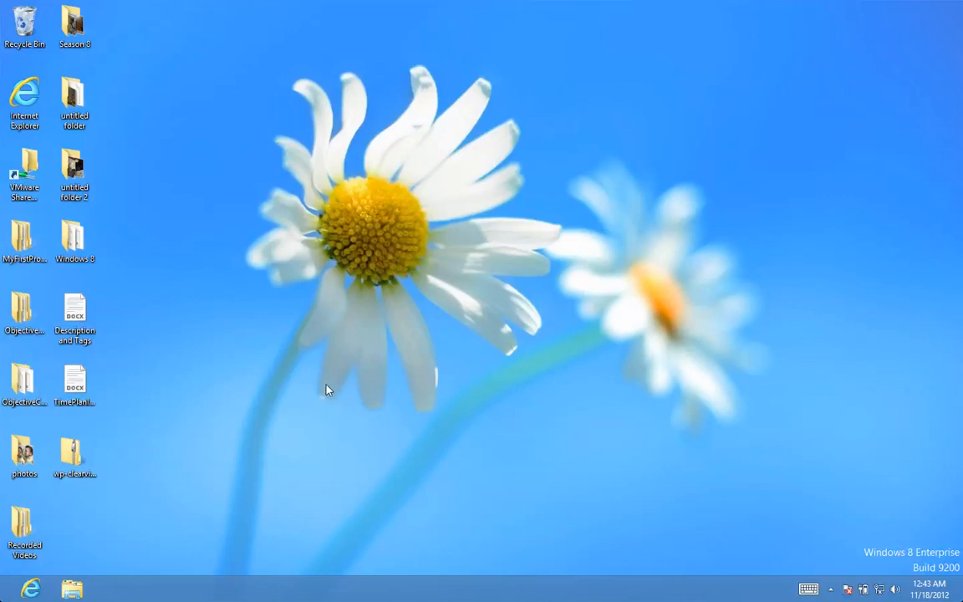
mouse_move(393, 264)
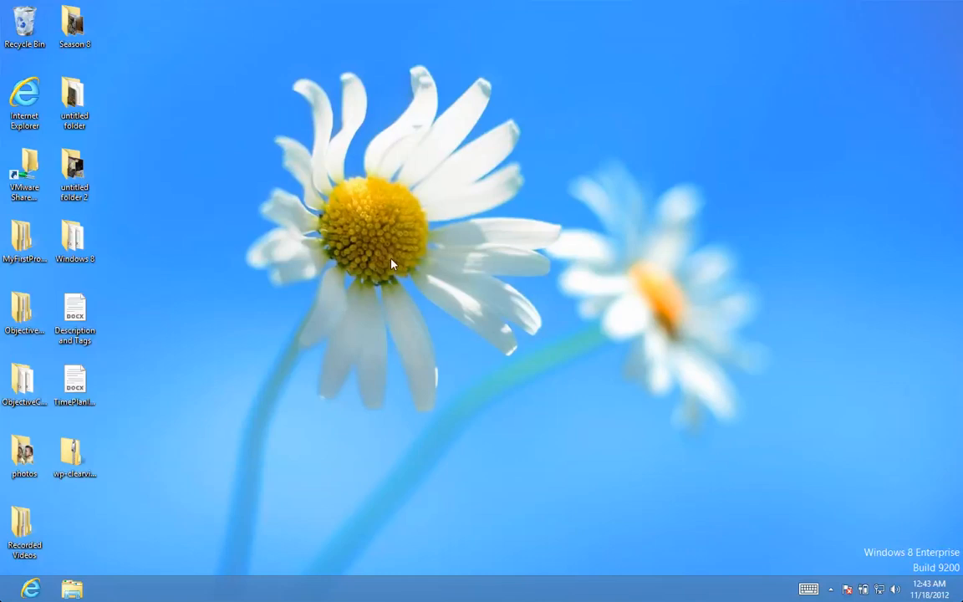
mouse_move(326, 365)
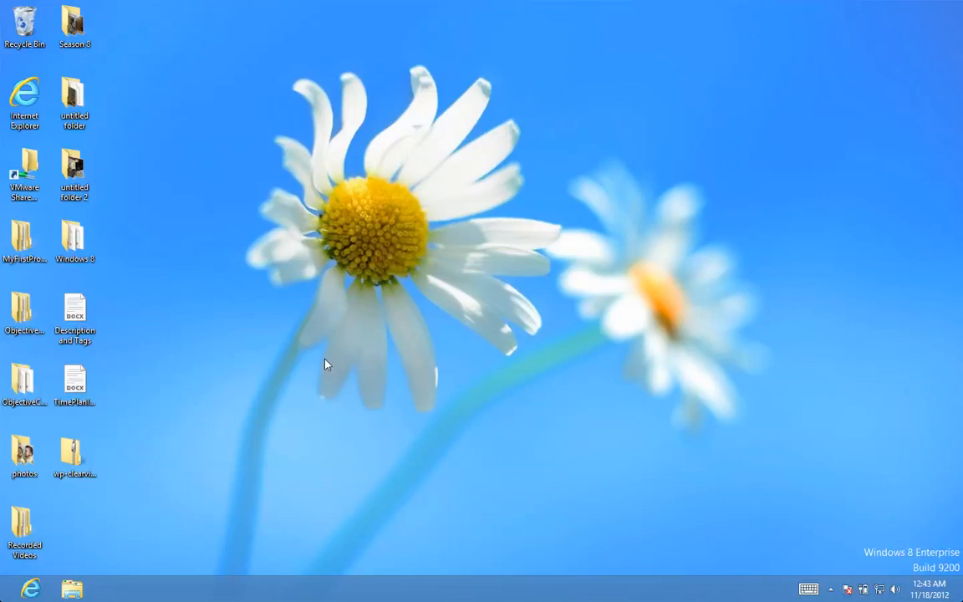
mouse_move(192, 358)
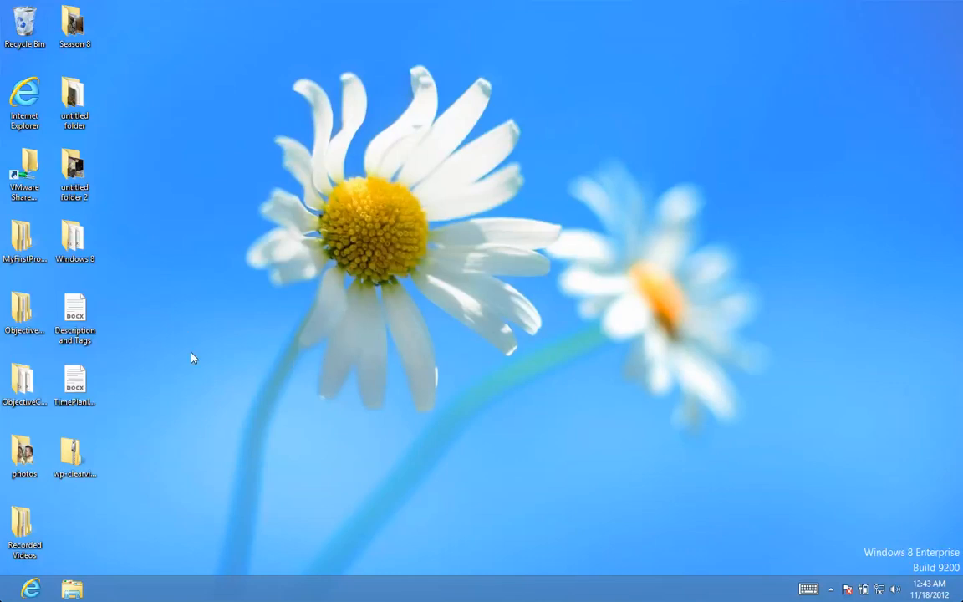
mouse_move(353, 345)
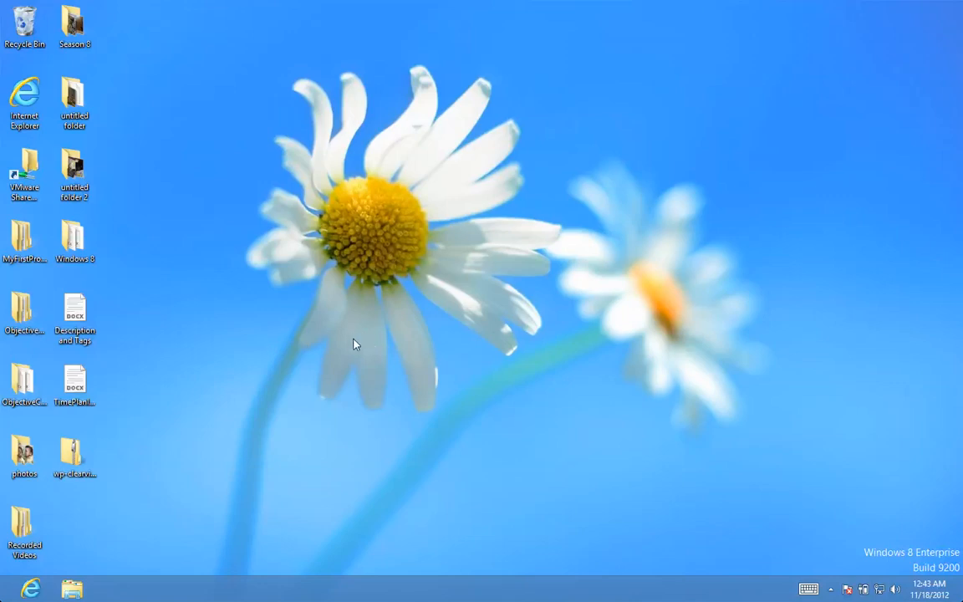
mouse_move(87, 535)
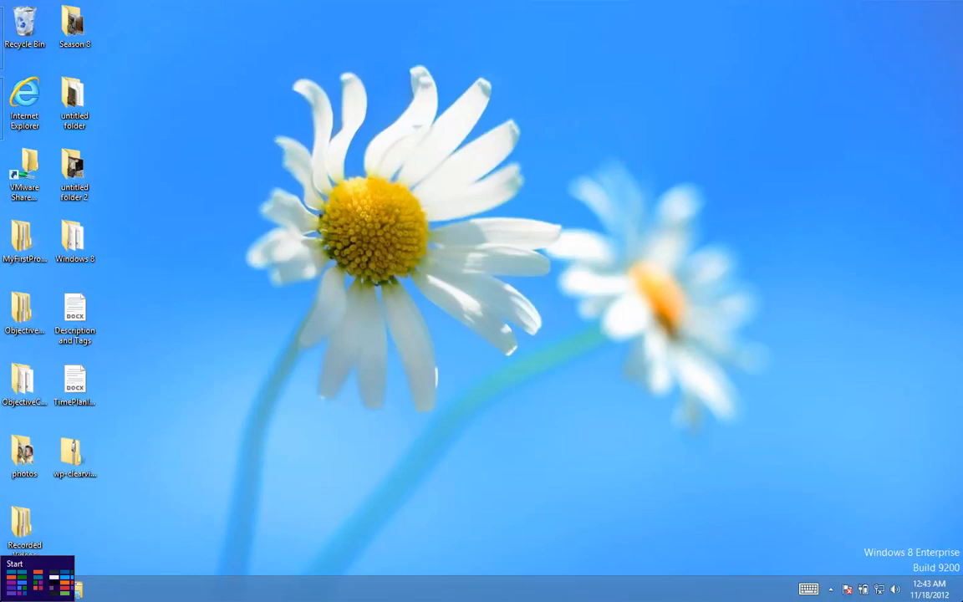
Toggle between desktop and Start via the bottom-left corner and Desktop tile three times, ending on Start
left_click(13, 572)
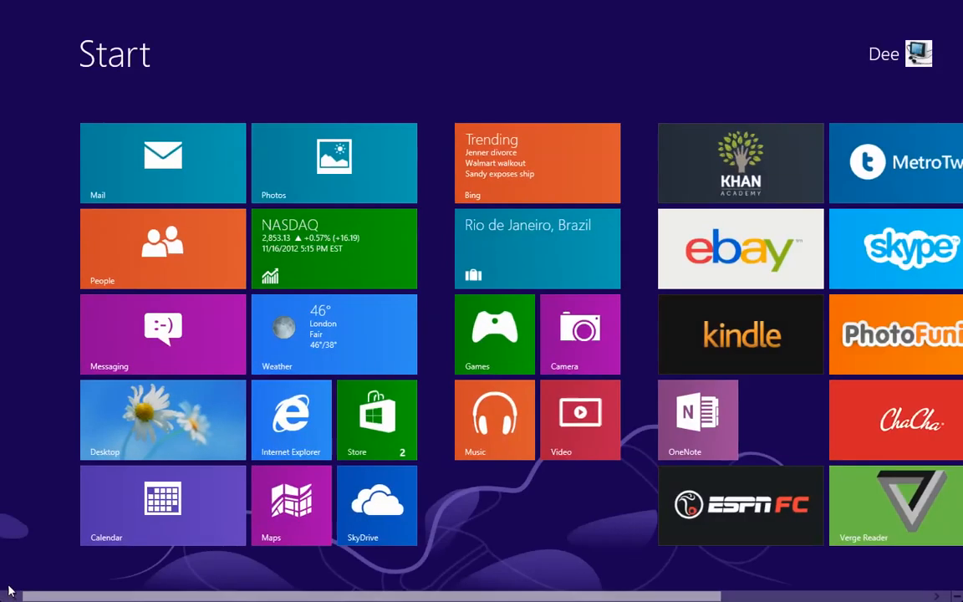
left_click(162, 420)
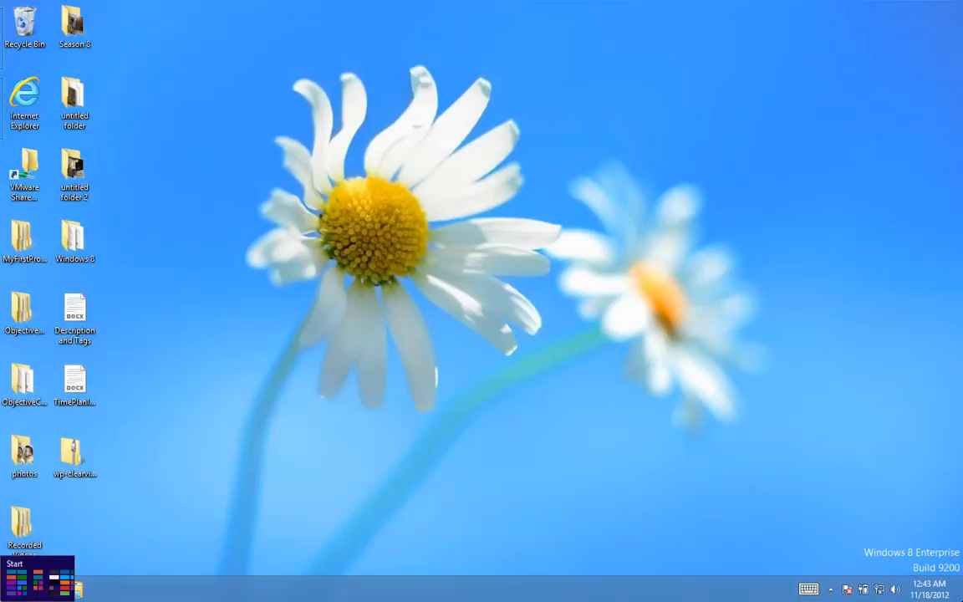
left_click(15, 572)
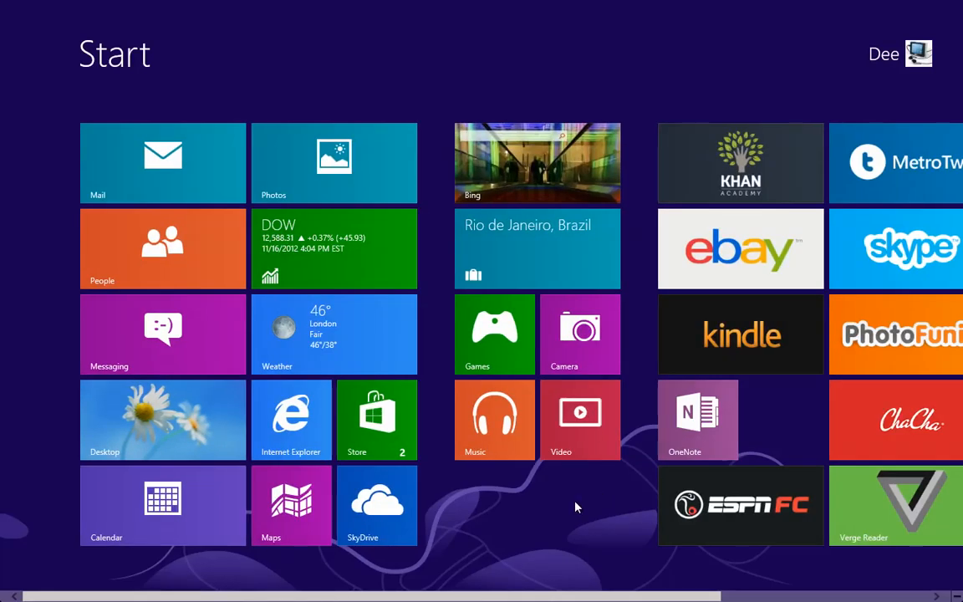
left_click(162, 420)
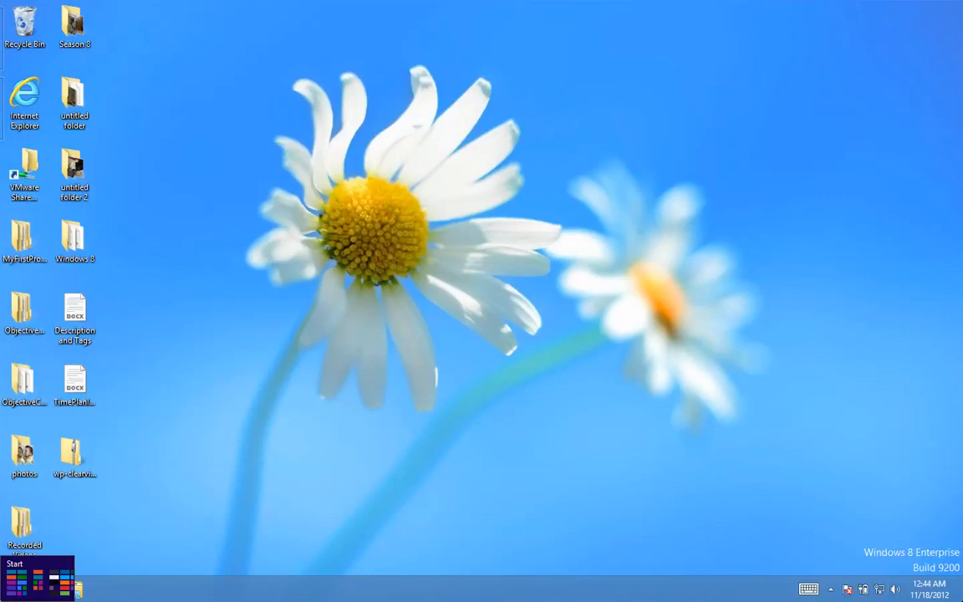
left_click(14, 565)
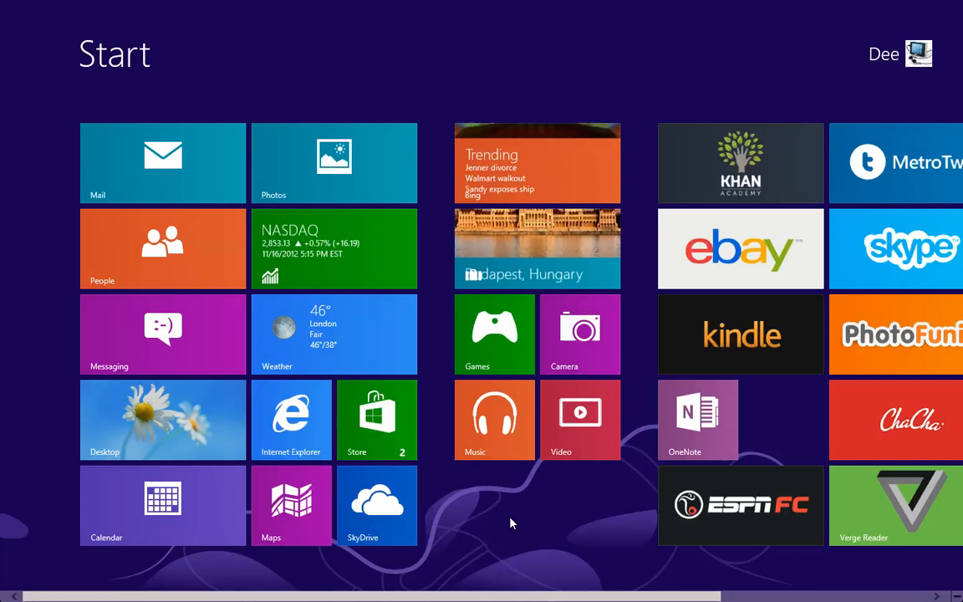
mouse_move(482, 524)
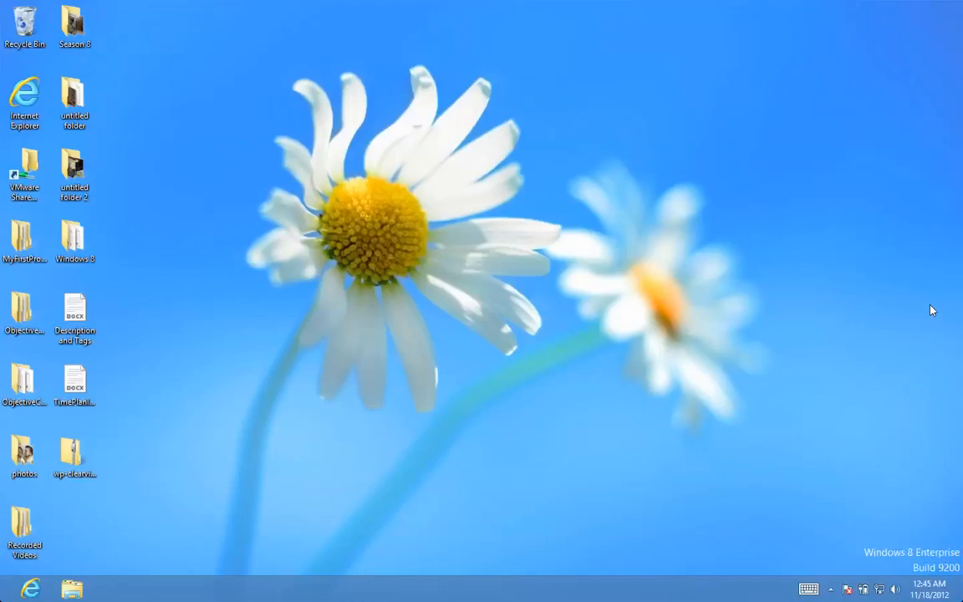
mouse_move(953, 310)
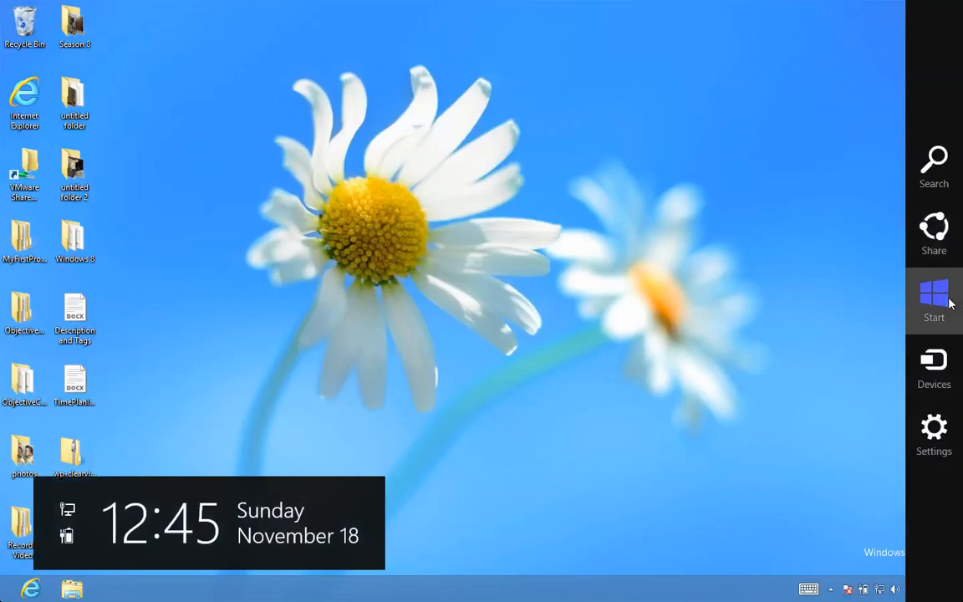
Reach Start through the charms bar's Start charm, then return to the desktop
left_click(933, 301)
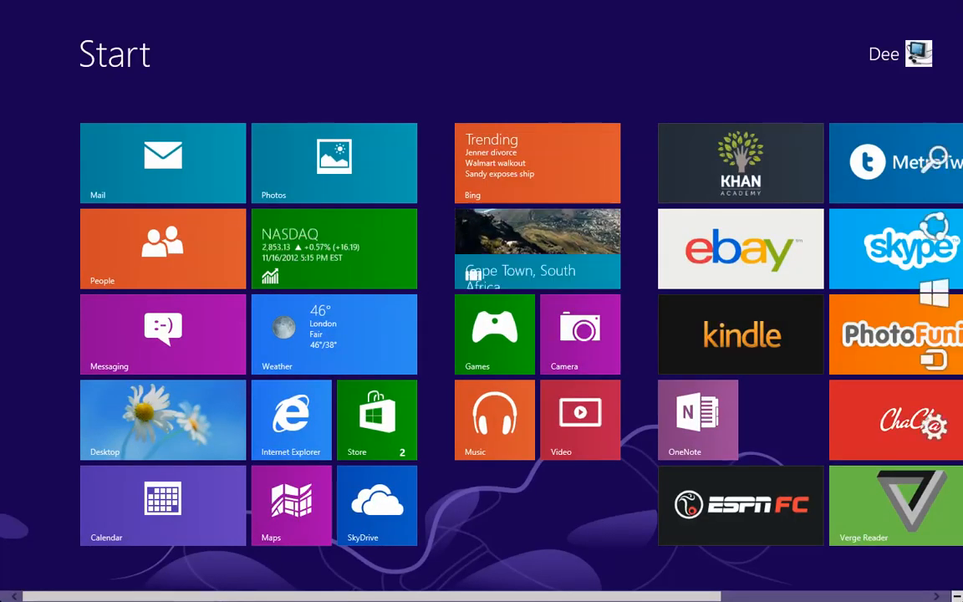
left_click(163, 420)
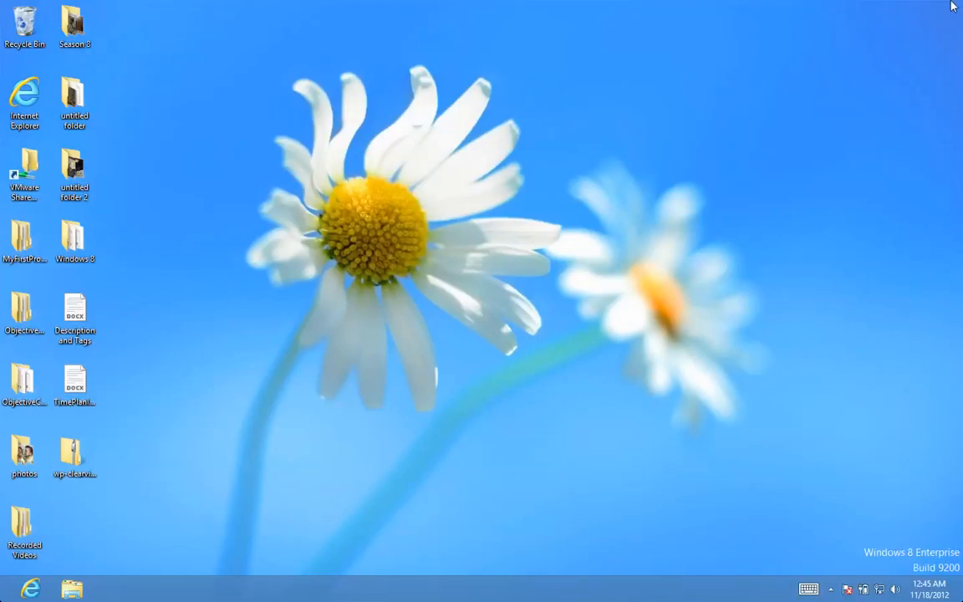